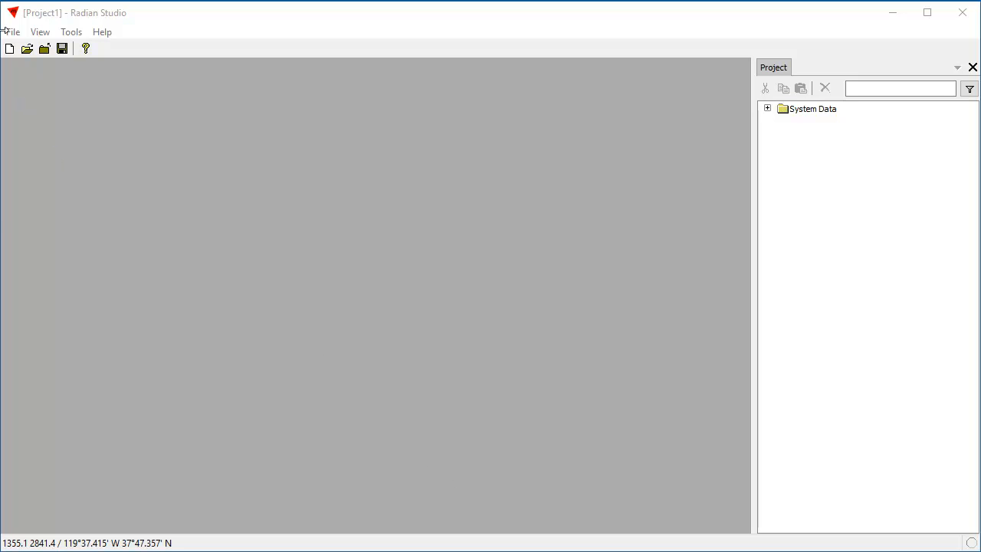
Import the hdr.adf elevation file from C:\data\yosemite via File > Import.
click(11, 34)
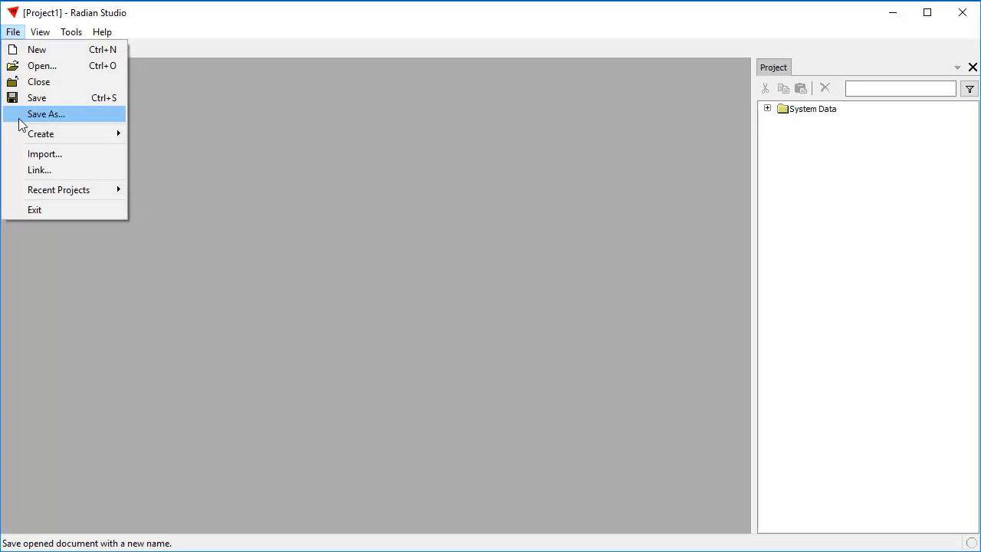
mouse_move(53, 154)
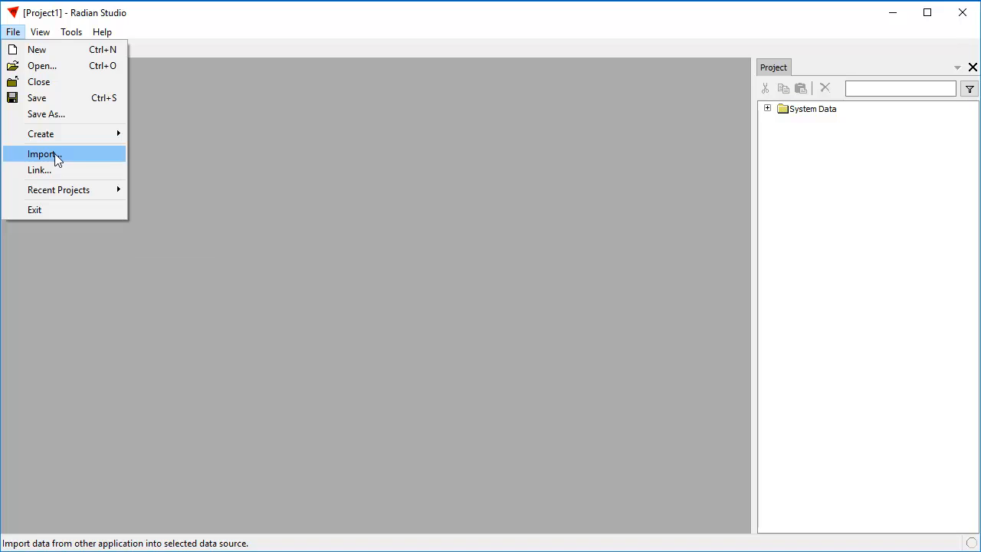
click(42, 154)
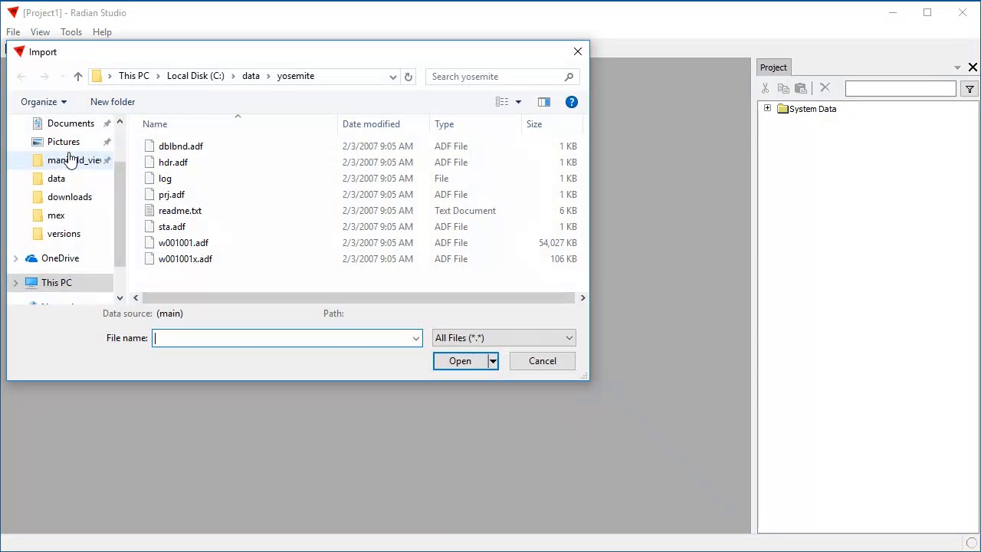
click(172, 161)
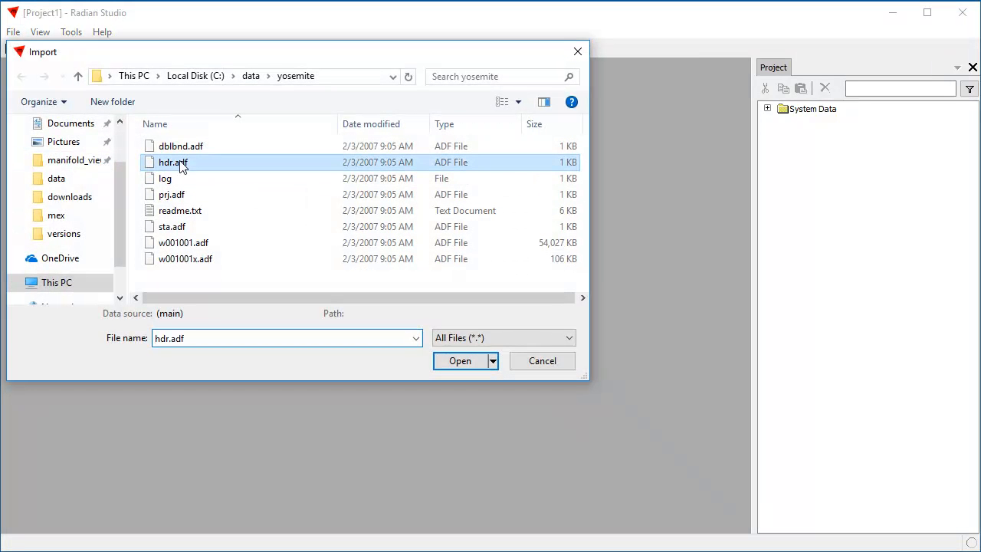
mouse_move(284, 80)
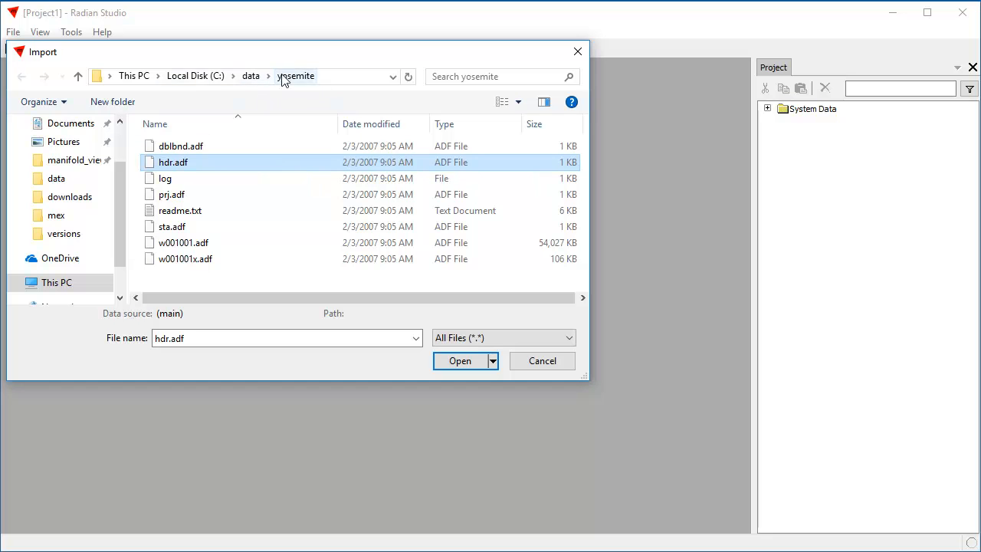
mouse_move(316, 85)
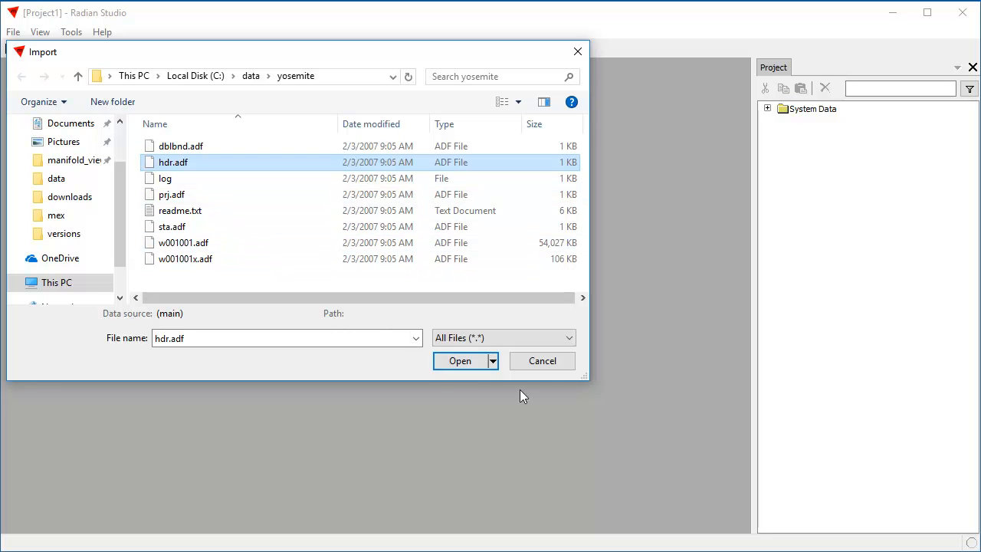
click(458, 360)
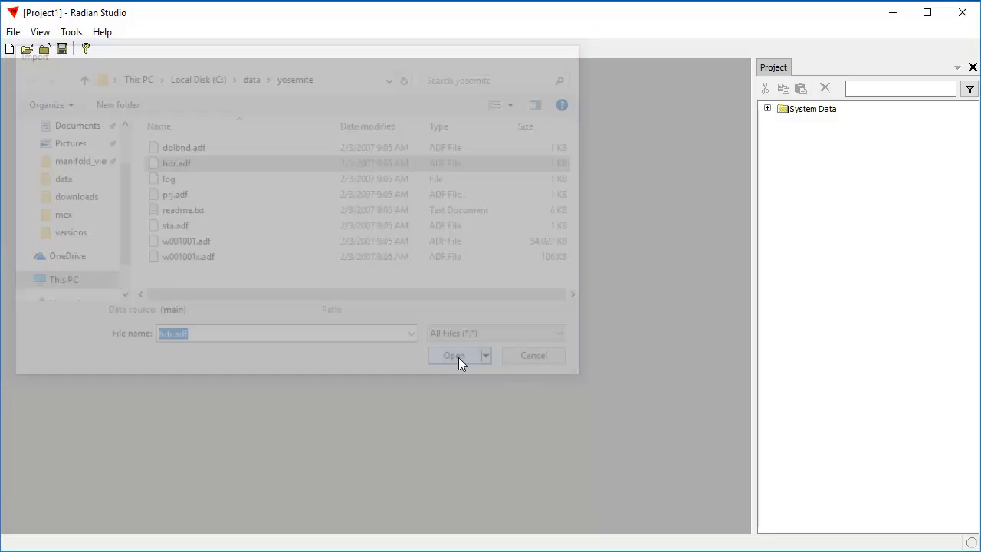
Confirm the import so the yosemite image and yosemite Tiles join the project.
click(453, 356)
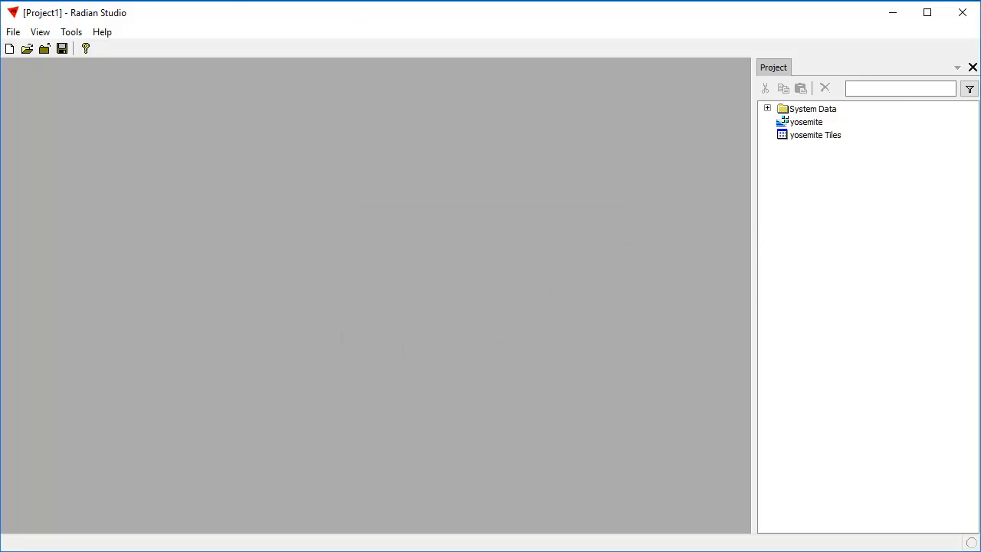
mouse_move(236, 25)
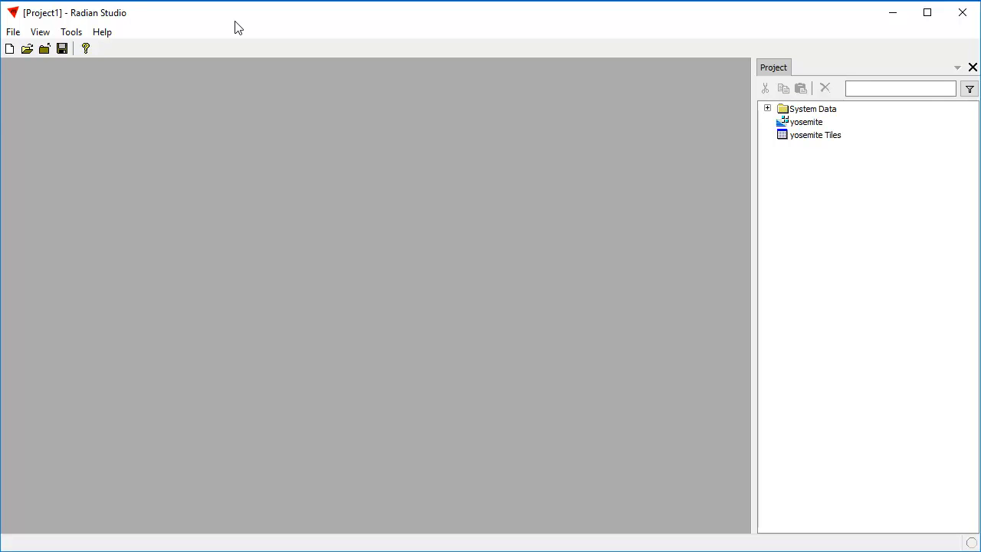
Open the yosemite image from the Project pane in its own window.
double_click(800, 122)
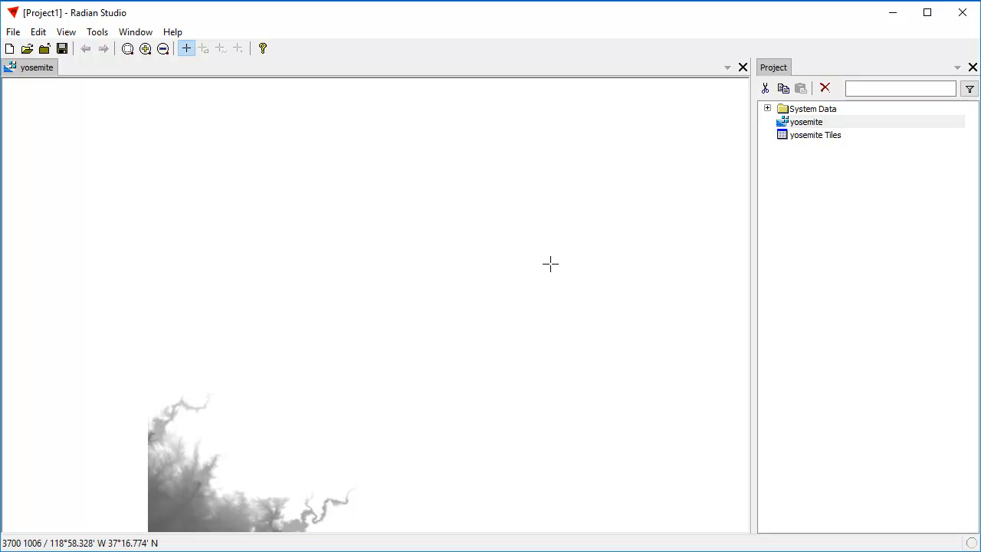
click(38, 31)
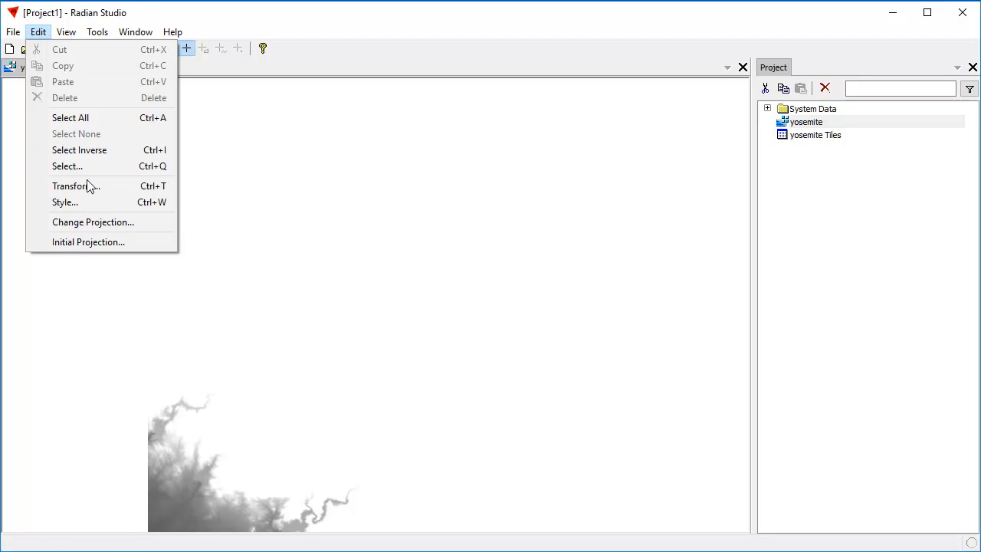
Style the image with a common color channel over the full 90.81–4002.79 elevation range.
click(64, 201)
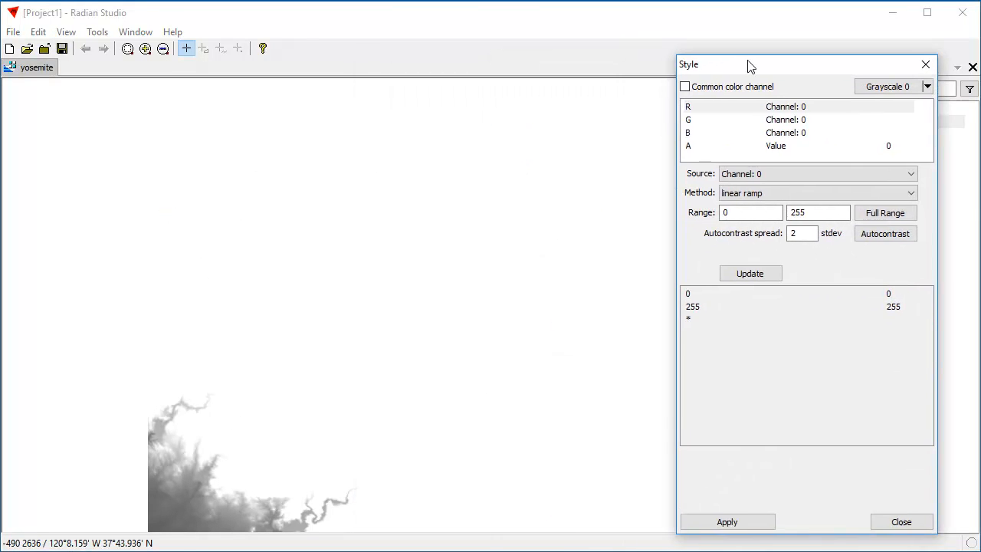
drag(749, 64, 761, 47)
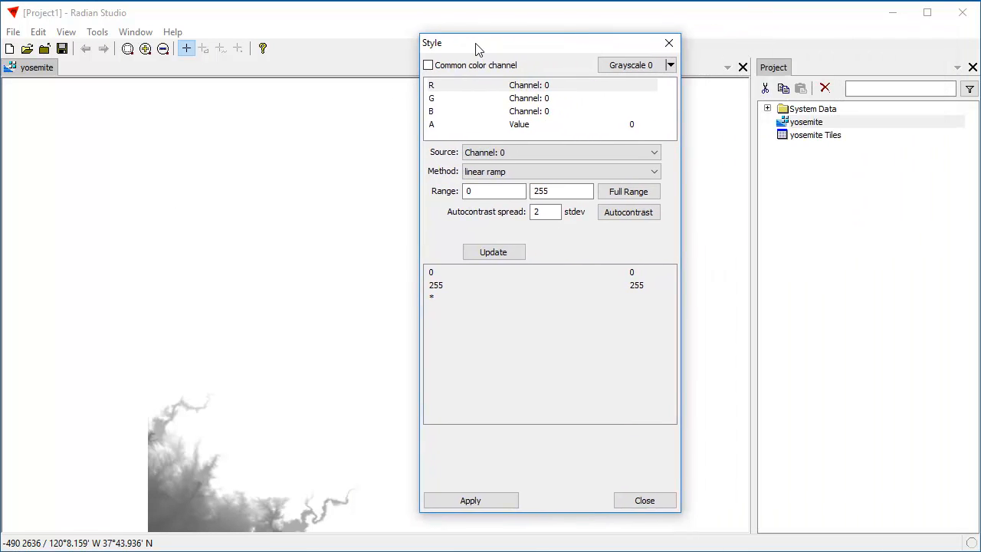
drag(474, 42, 519, 42)
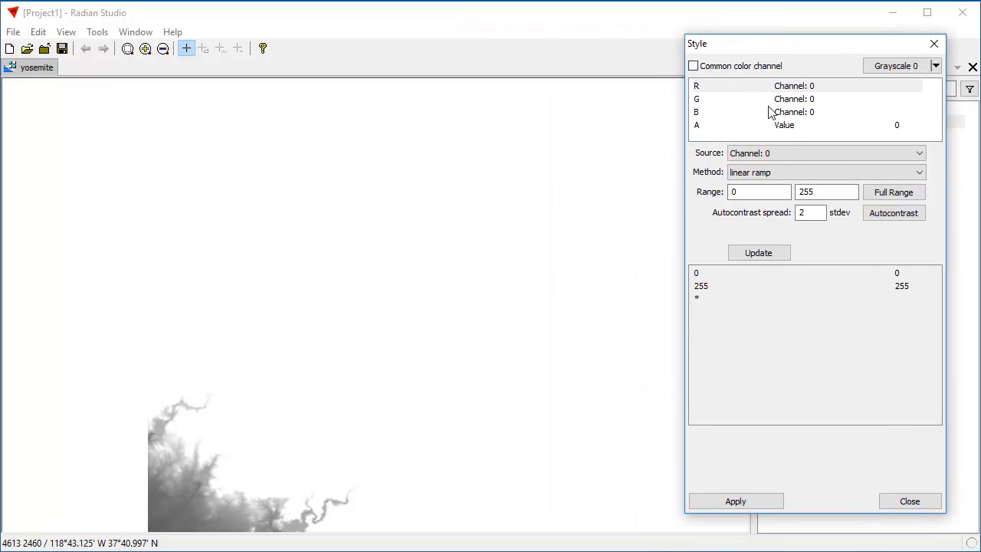
click(692, 65)
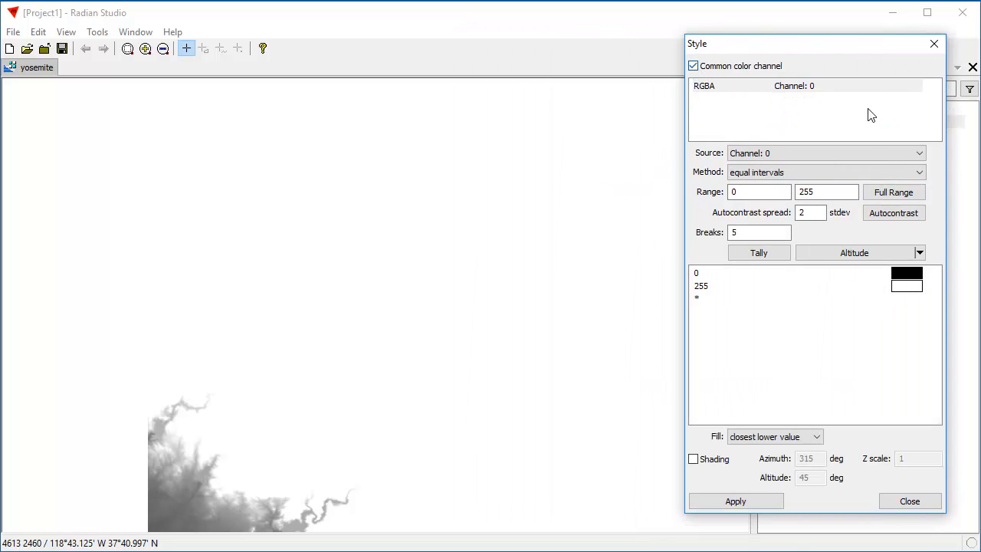
mouse_move(829, 124)
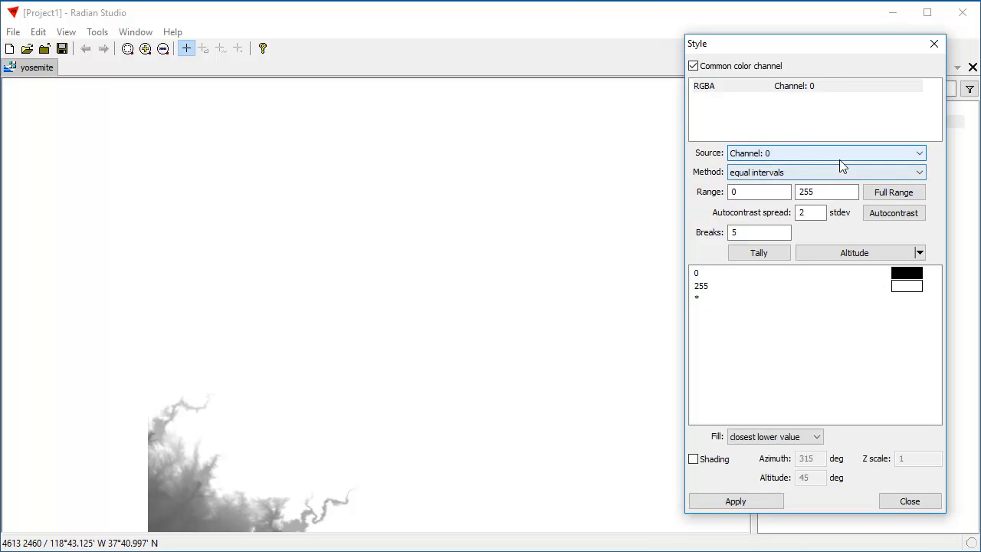
mouse_move(832, 95)
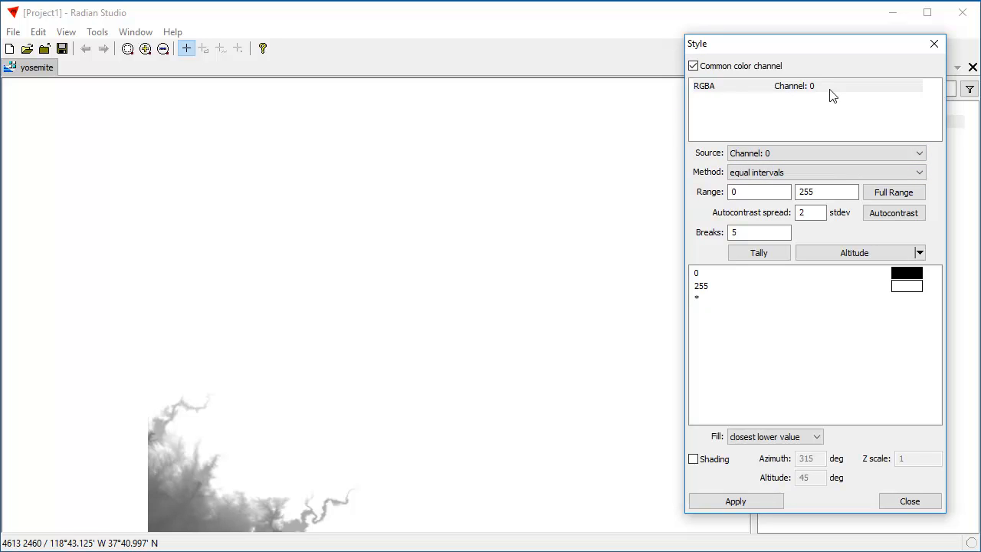
mouse_move(907, 285)
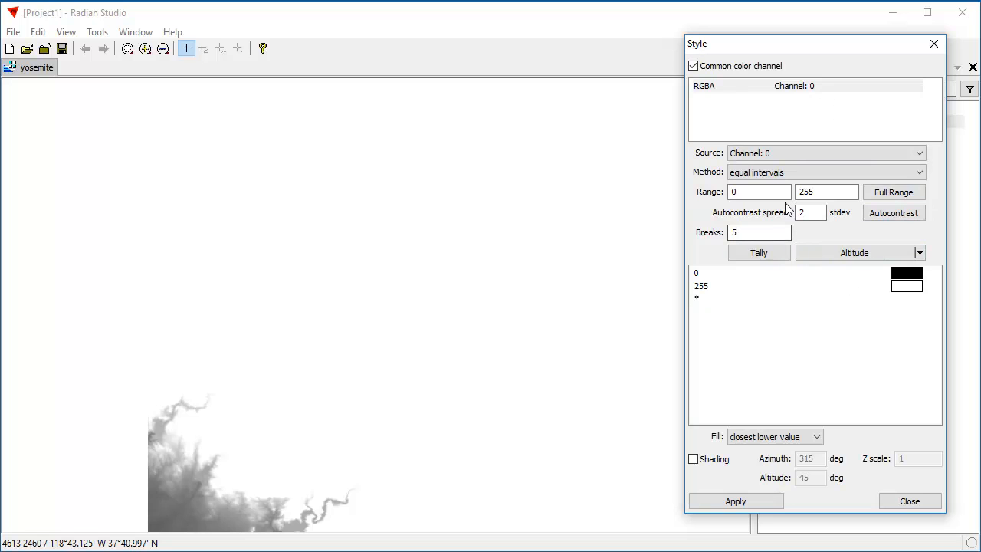
click(894, 191)
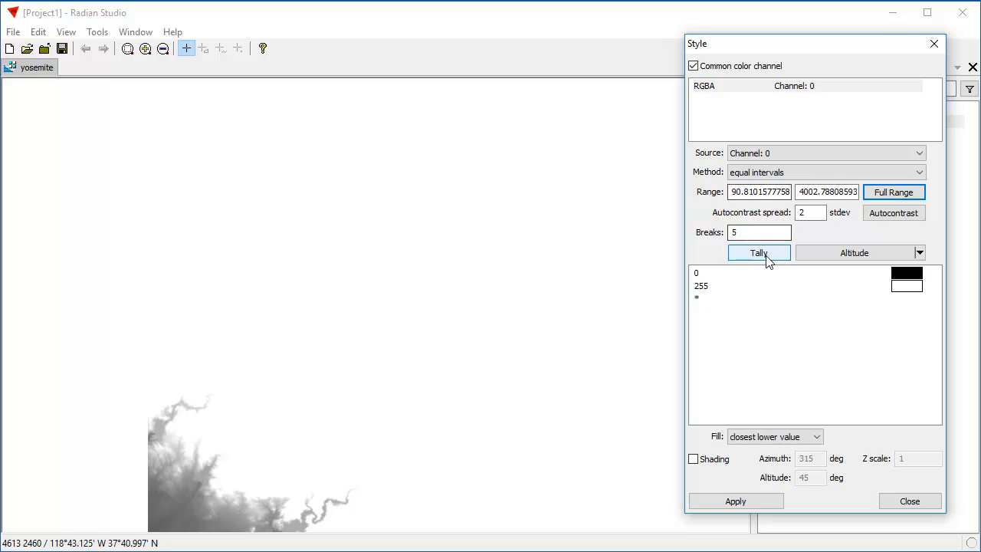
Tally five elevation breaks, color them with the Altitude palette, and enable shading.
click(758, 252)
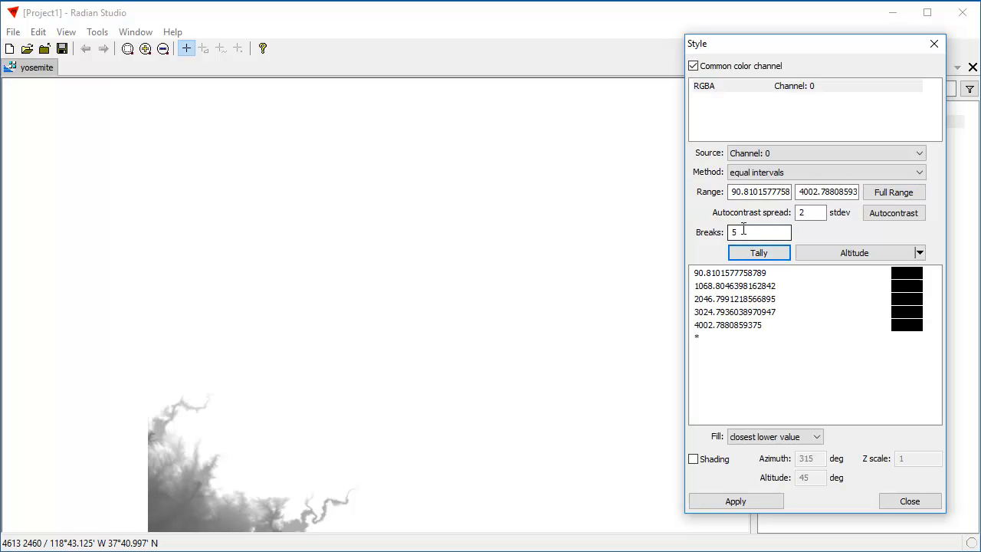
click(758, 231)
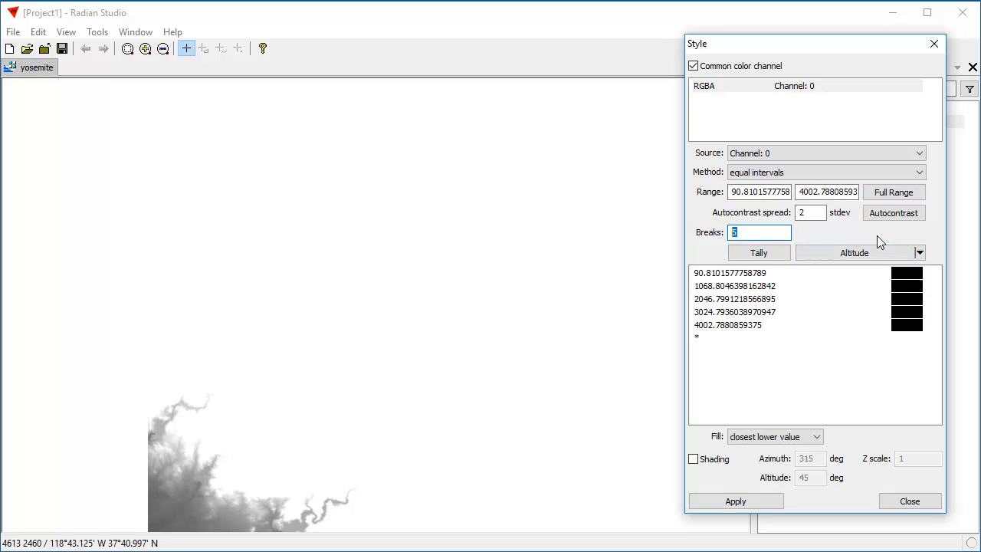
click(918, 252)
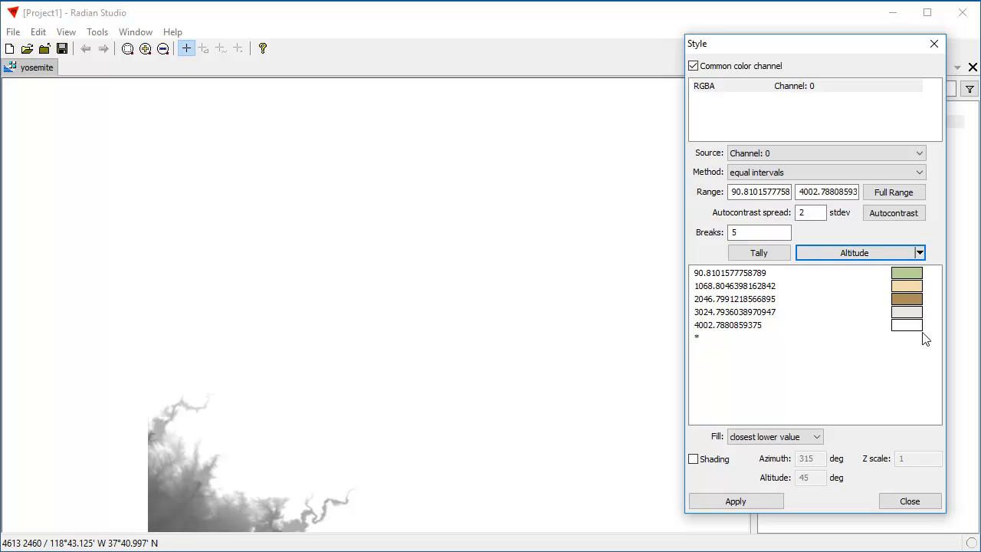
click(692, 458)
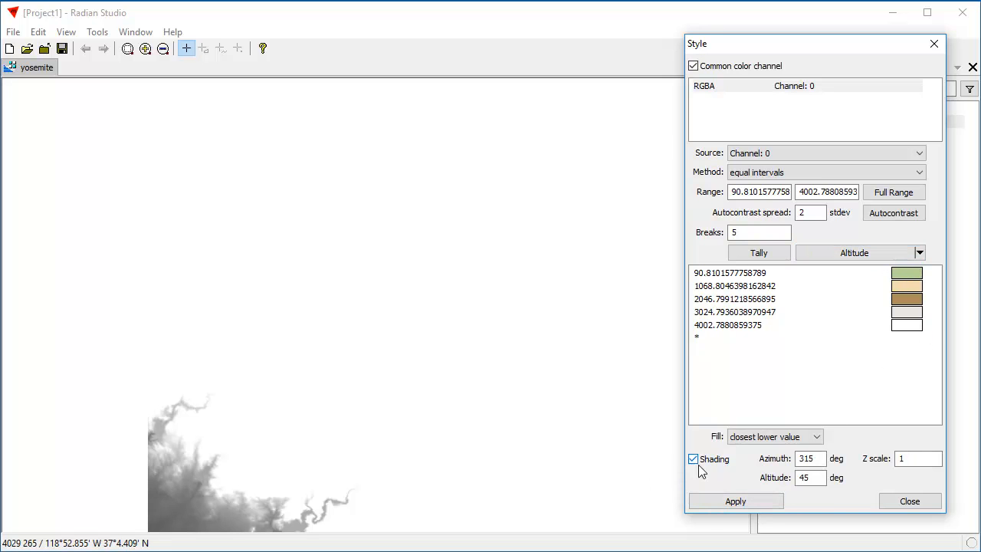
click(736, 501)
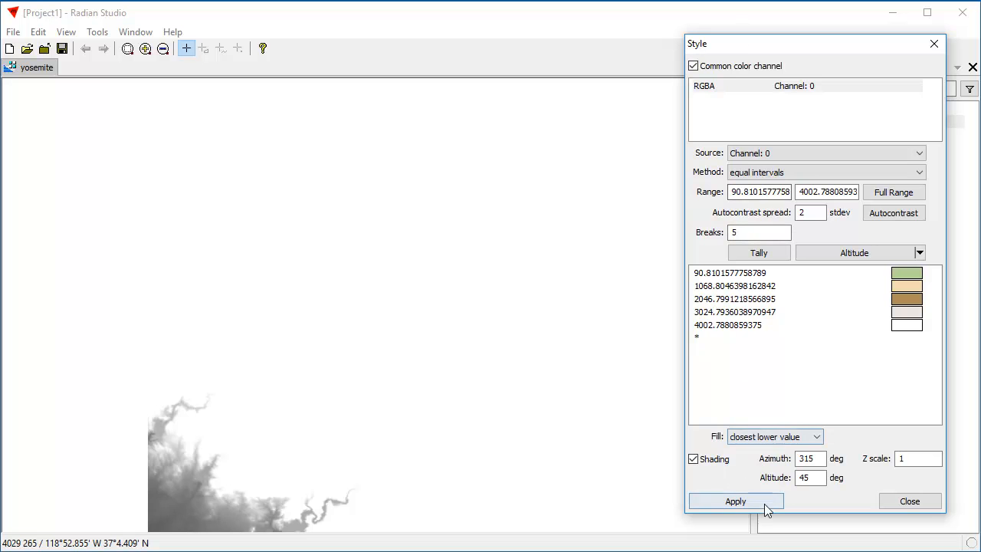
Apply shading with a 0.1 Z scale and an interpolated colour fill.
click(735, 500)
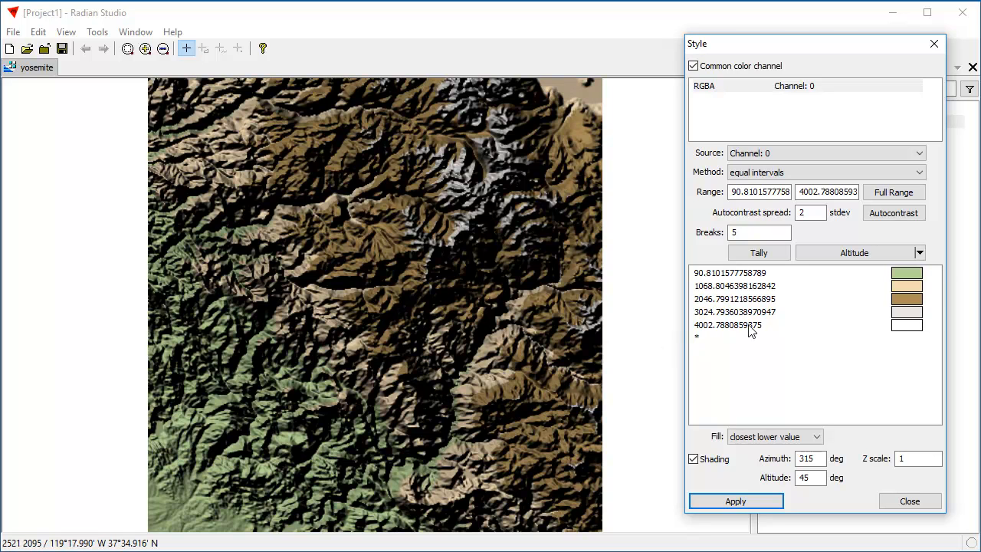
mouse_move(862, 324)
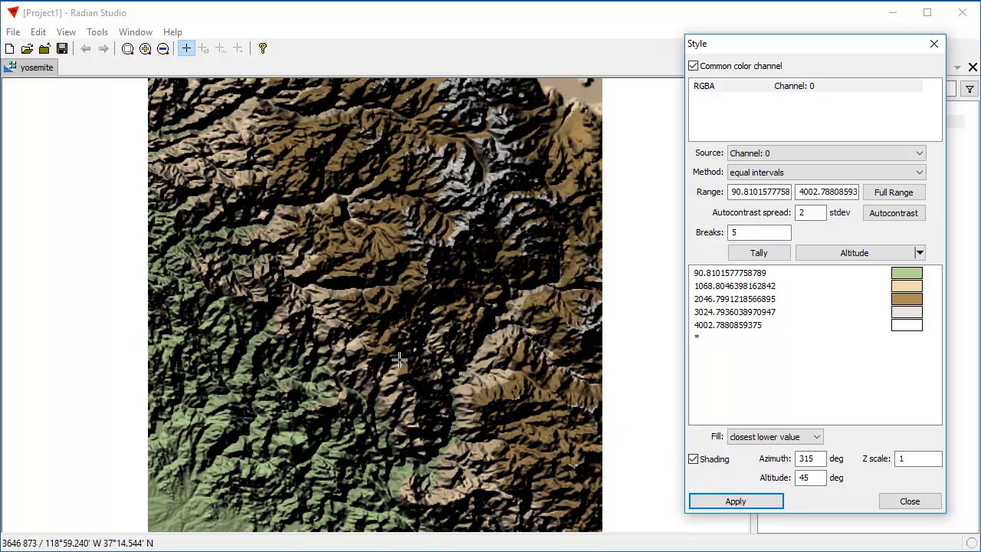
mouse_move(350, 356)
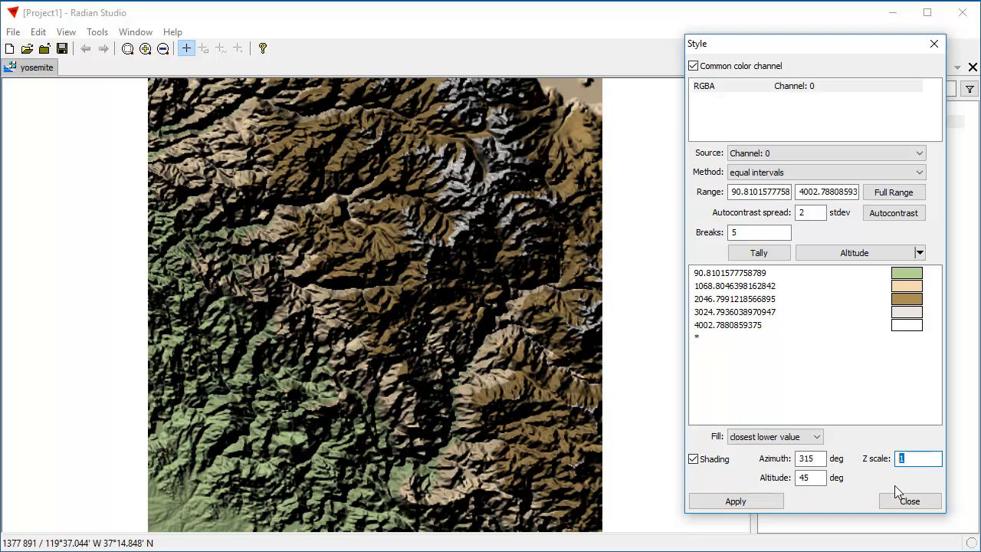
text(0)
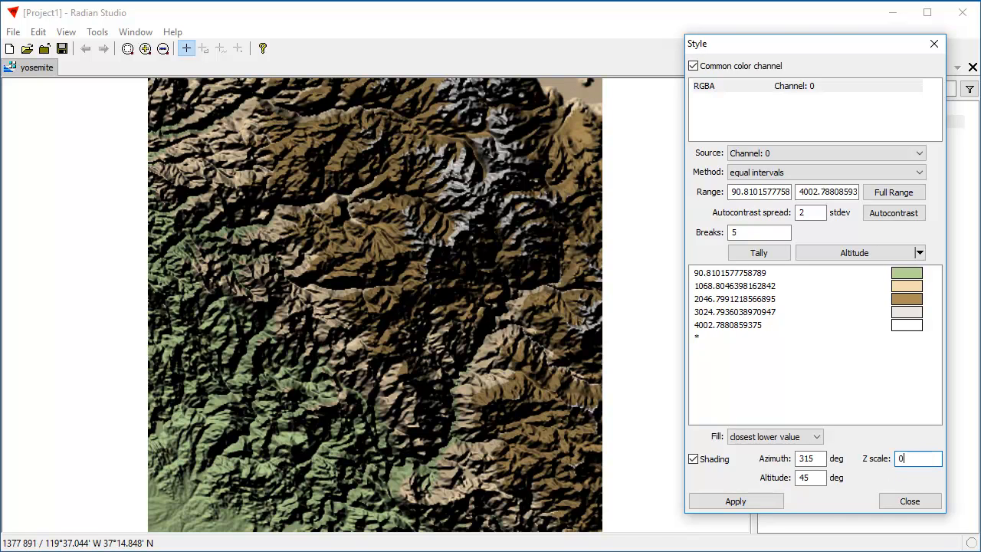
text(.1)
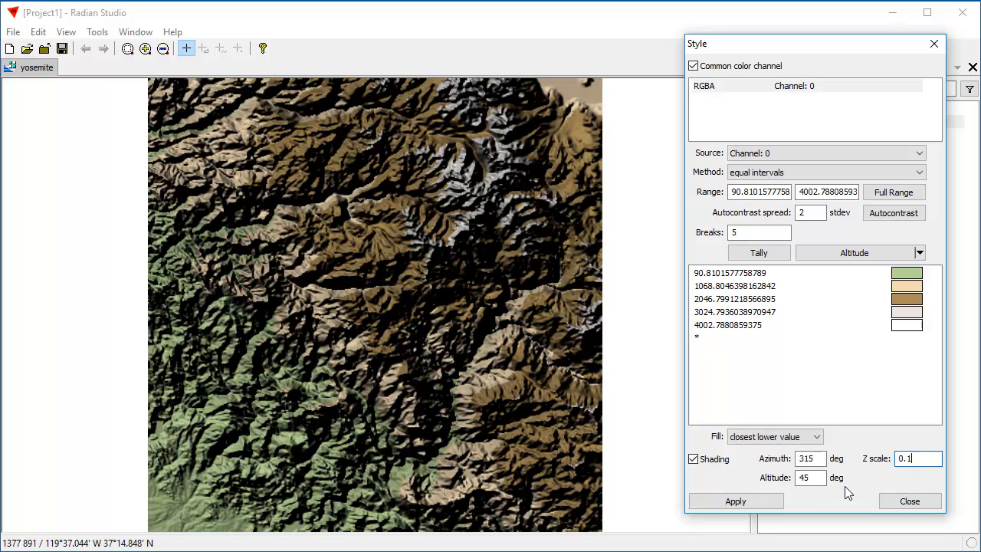
click(736, 500)
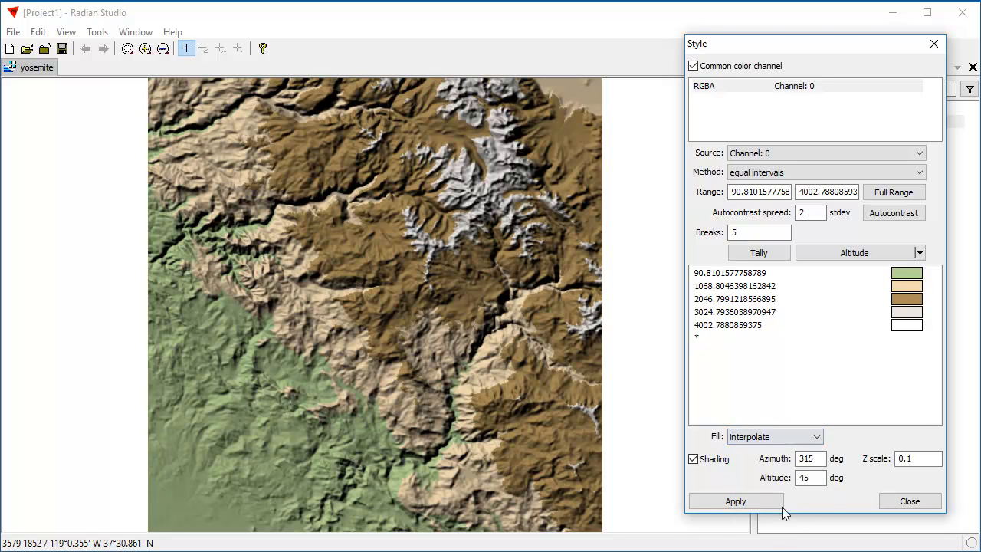
click(735, 501)
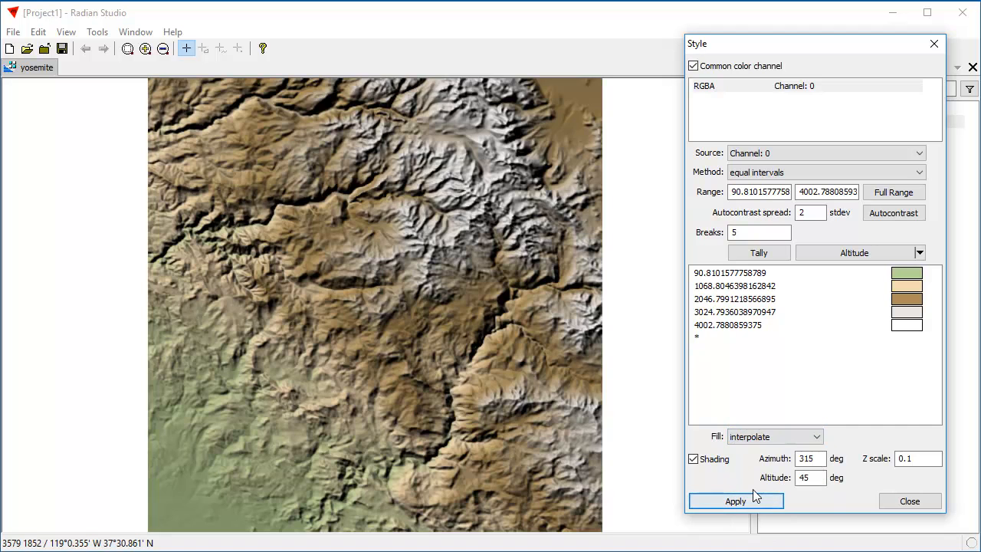
click(734, 500)
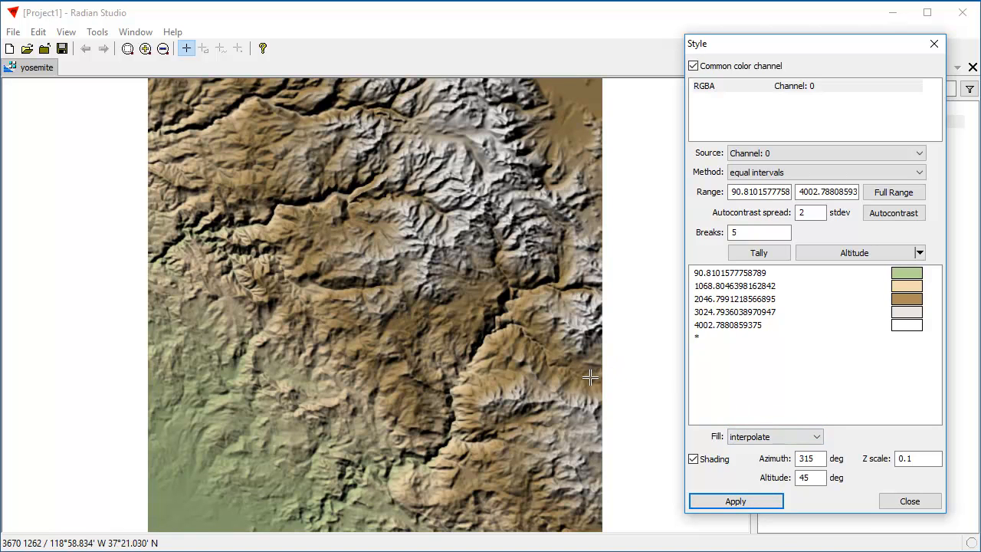
mouse_move(650, 389)
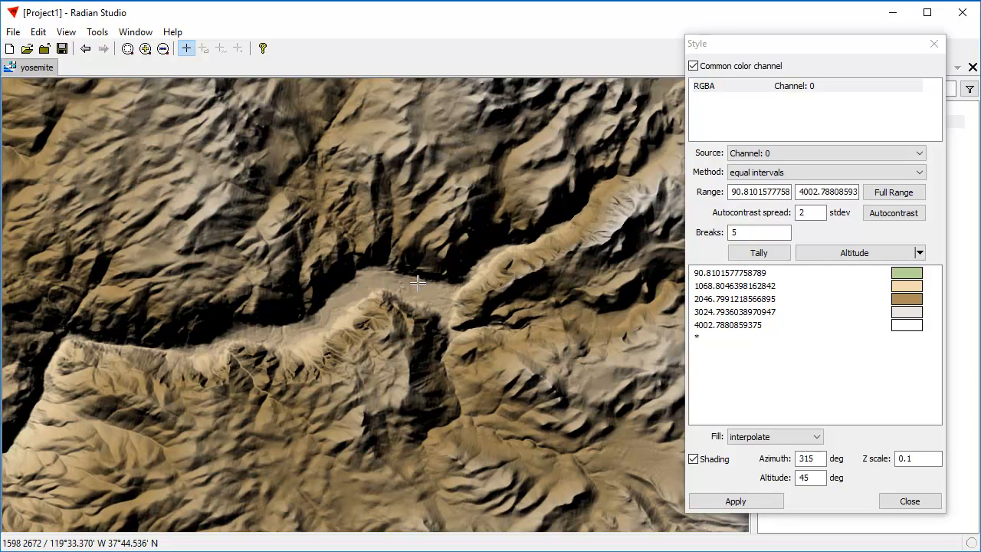
mouse_move(257, 296)
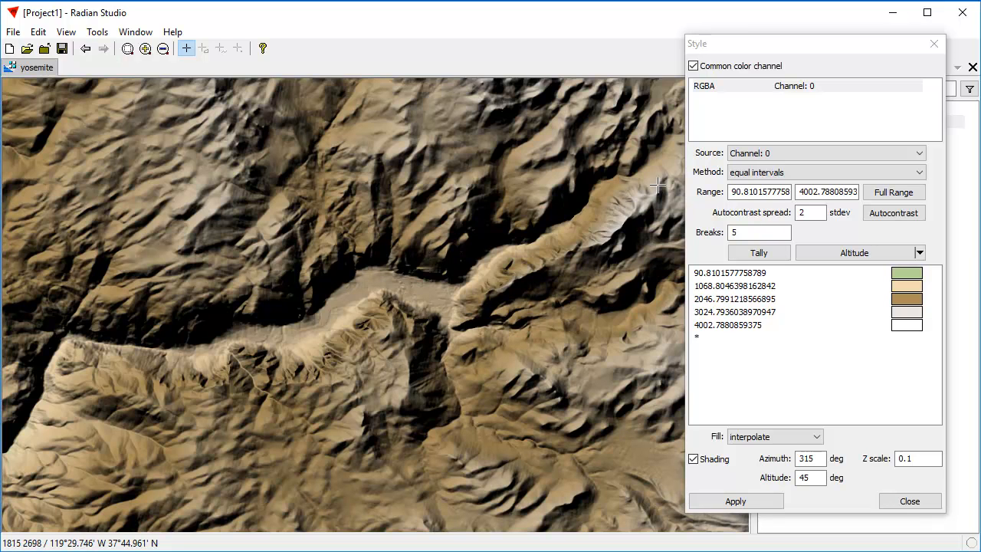
mouse_move(627, 189)
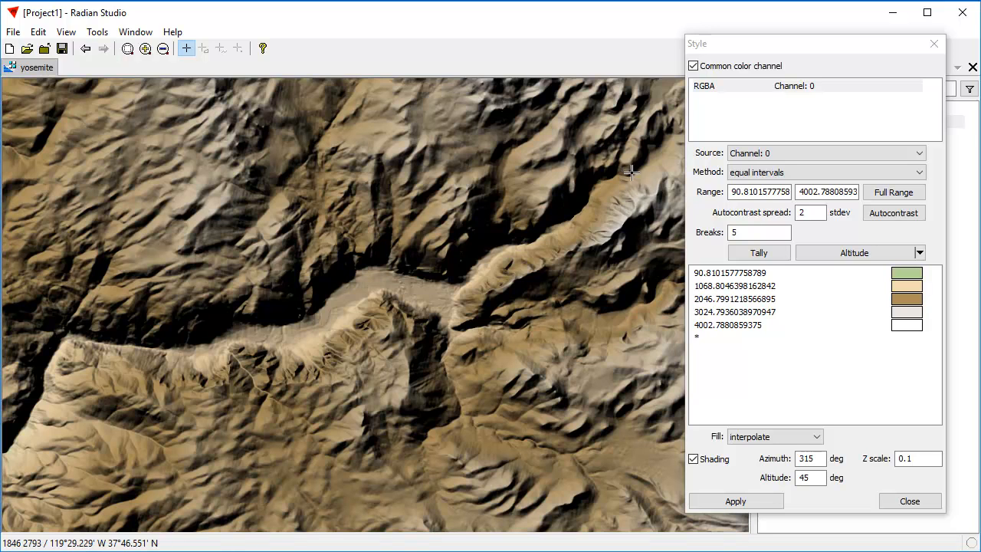
mouse_move(477, 249)
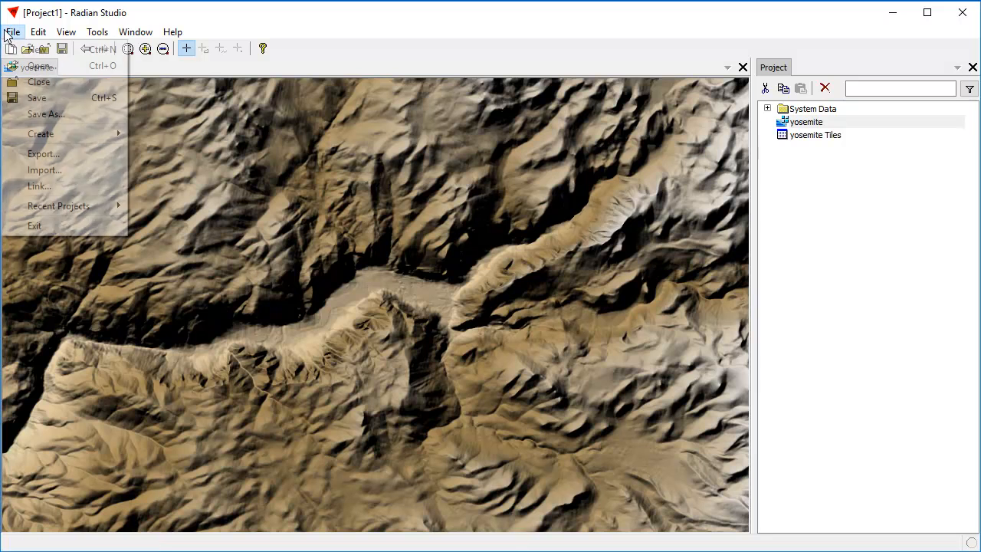
Save the project as yosemite_adf in the data folder using Save As.
click(46, 113)
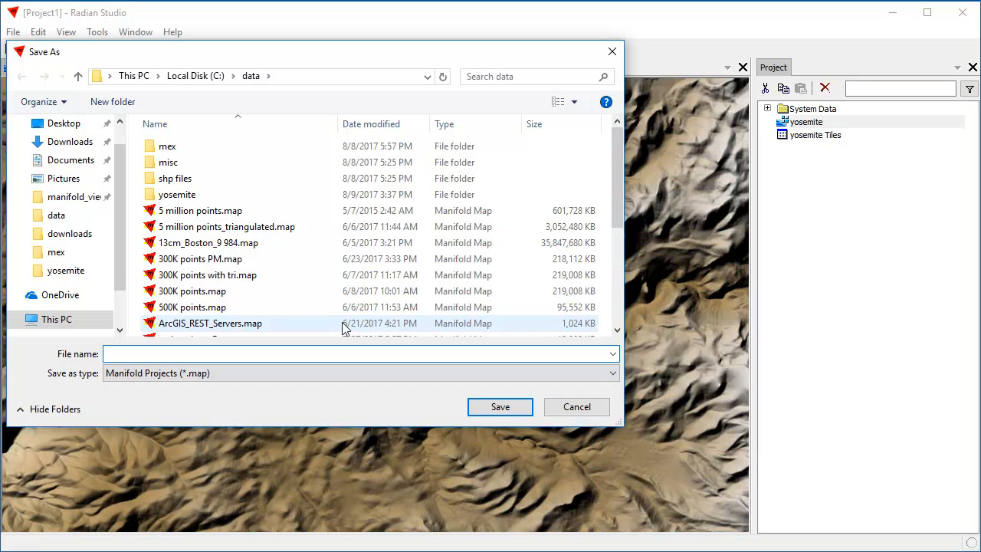
text(yosemite_adf)
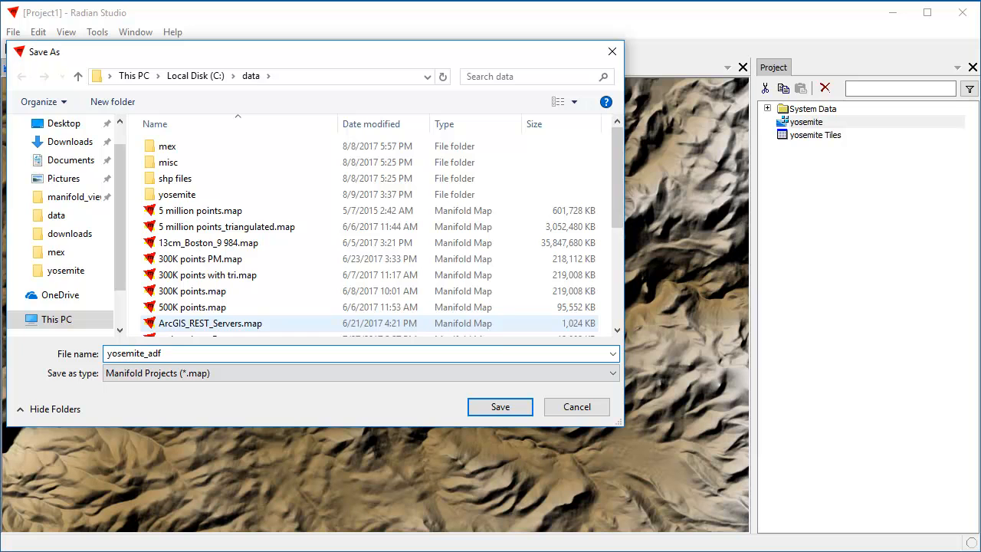
click(499, 406)
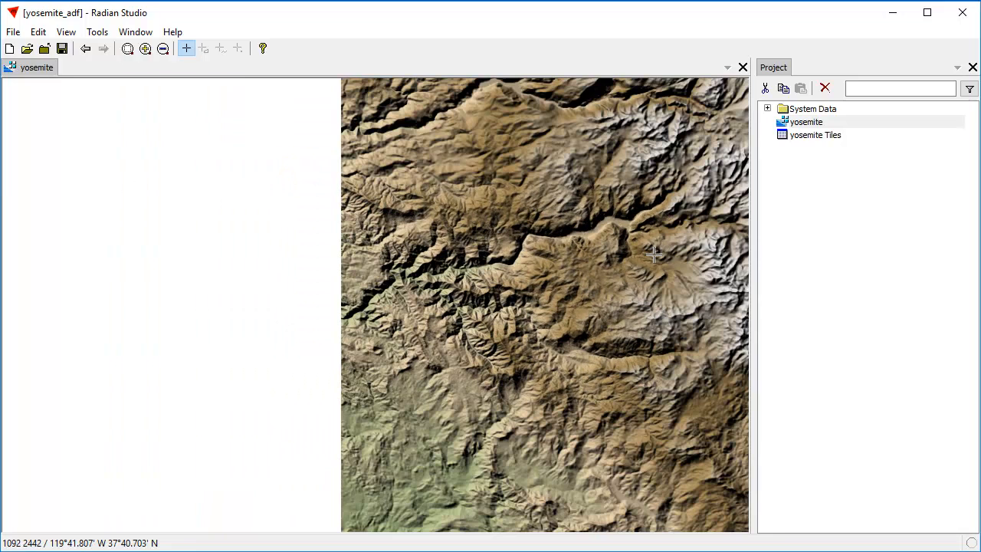
Close the project, reopen yosemite_adf.map, and open the yosemite map window.
click(13, 32)
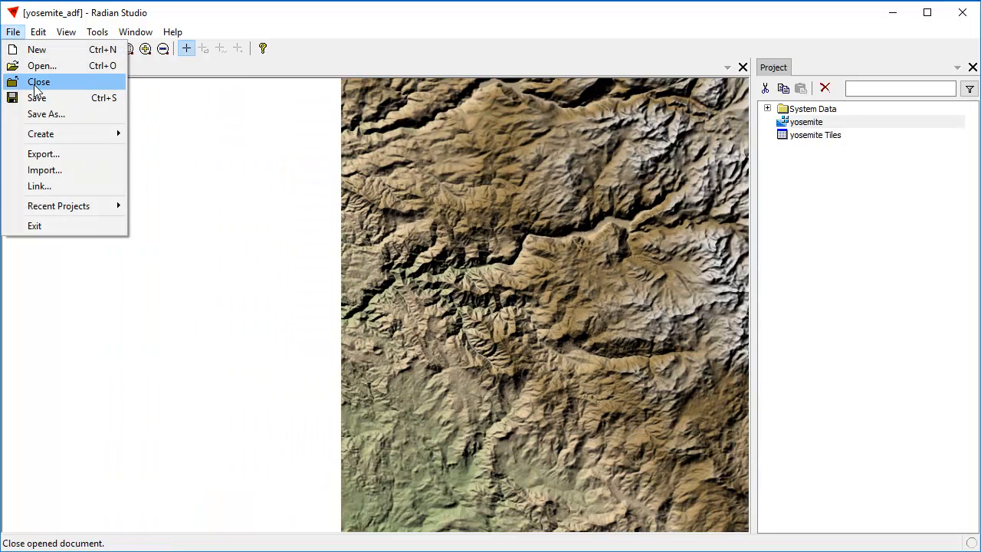
click(39, 81)
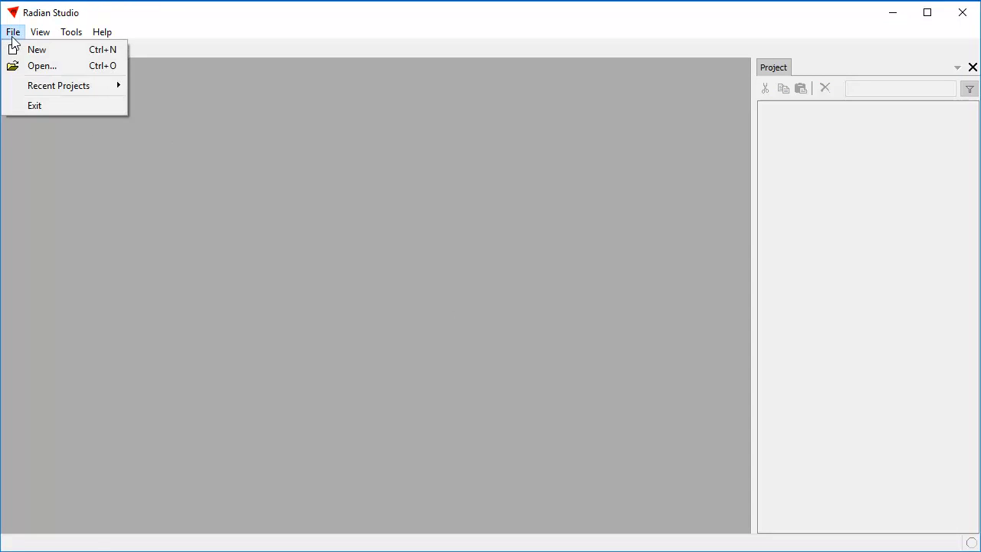
click(42, 64)
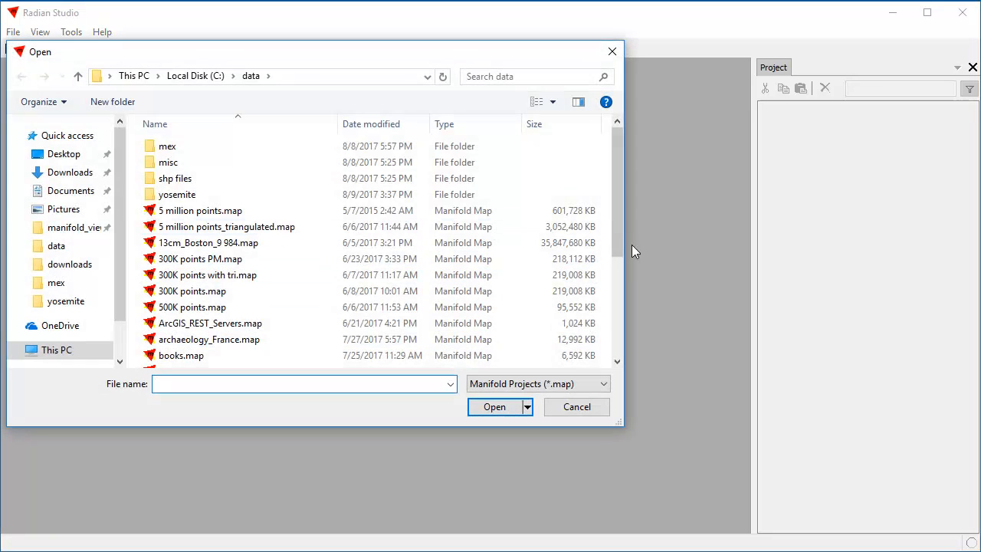
click(195, 359)
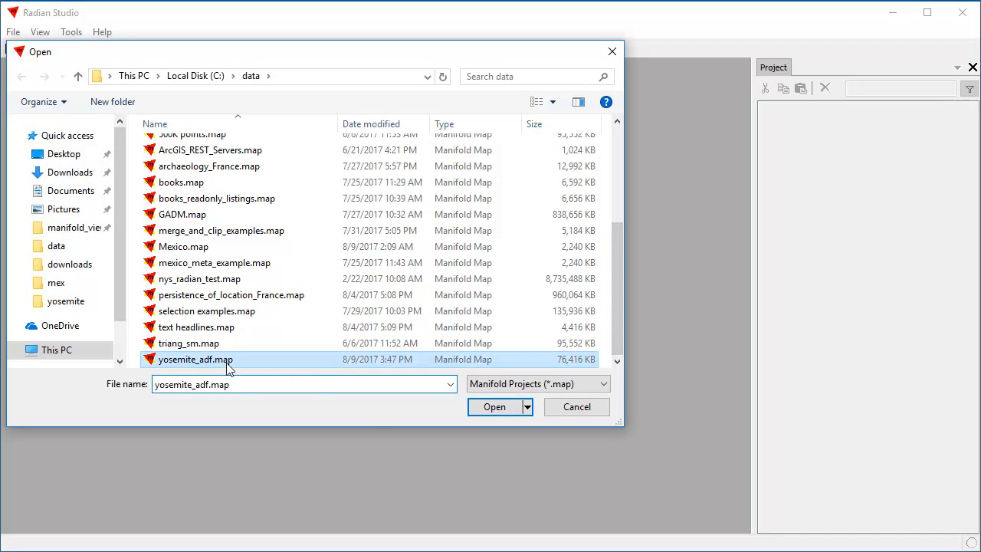
click(493, 406)
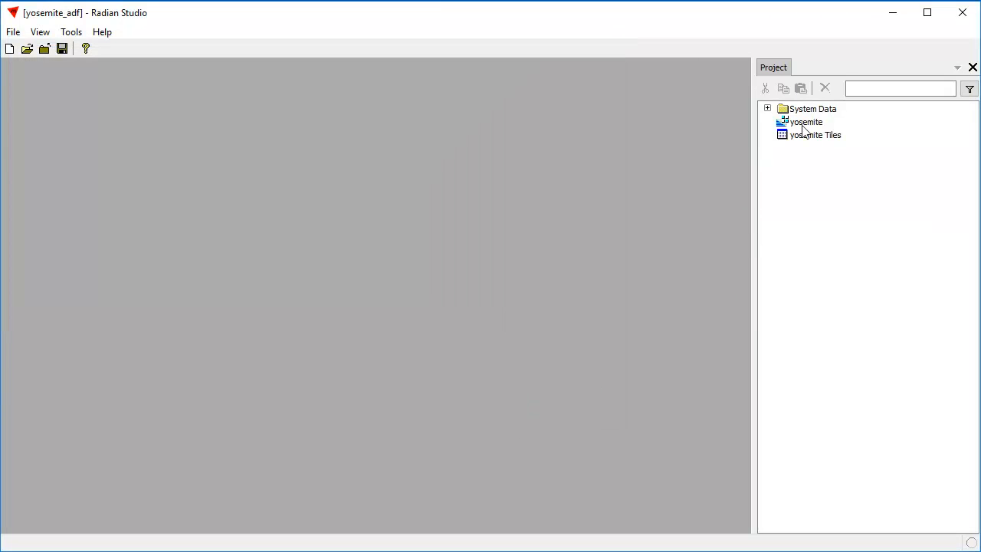
double_click(803, 122)
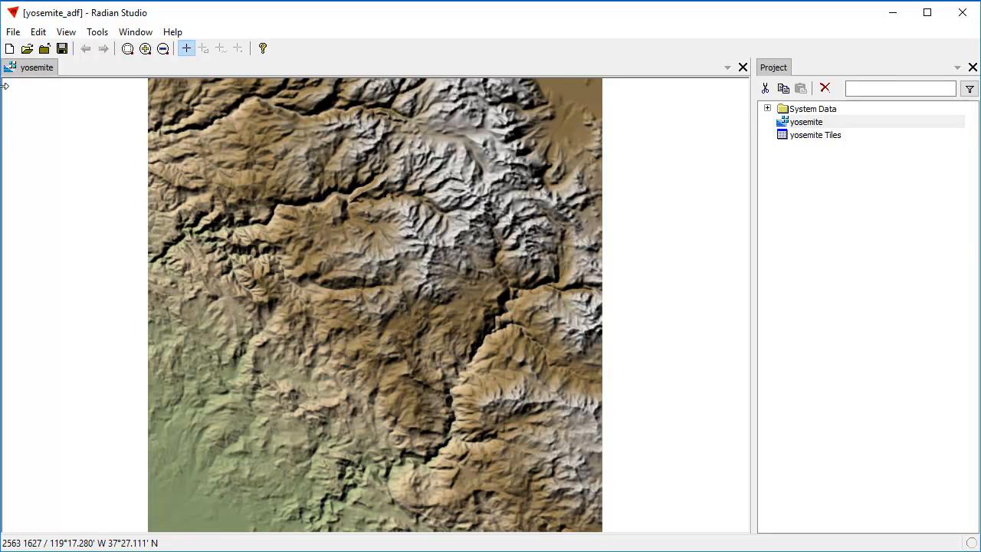
Apply the CB Spectral palette, then switch Fill to closest lower value.
click(37, 32)
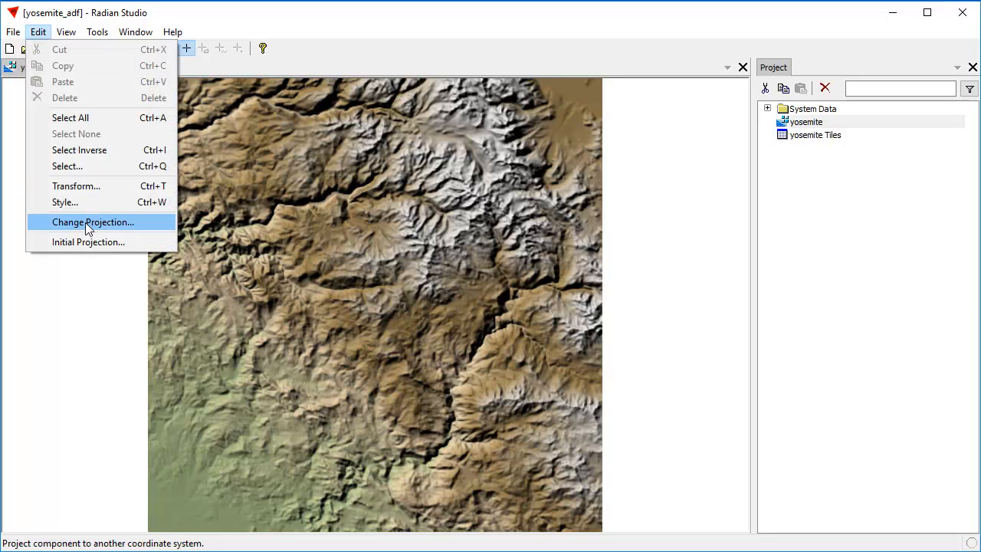
click(64, 202)
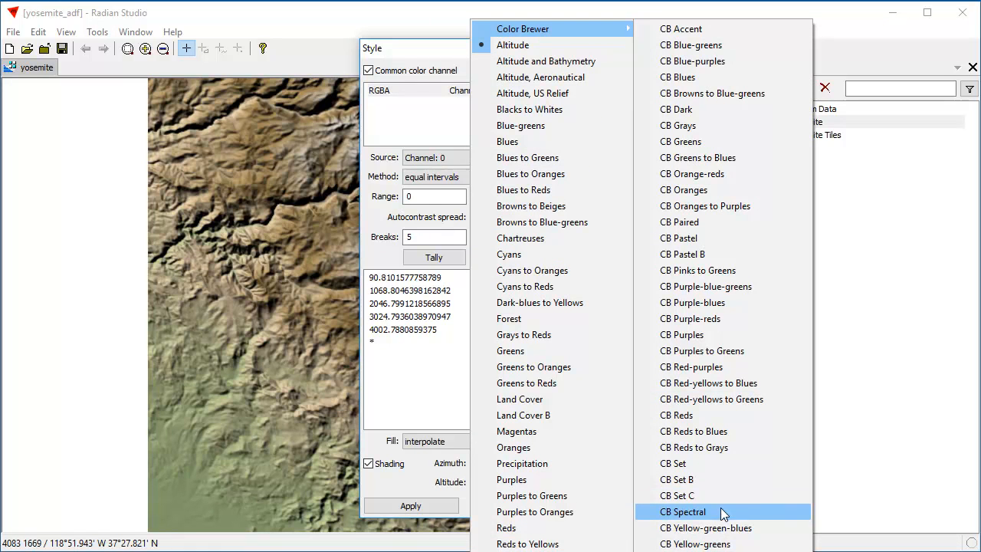
click(682, 511)
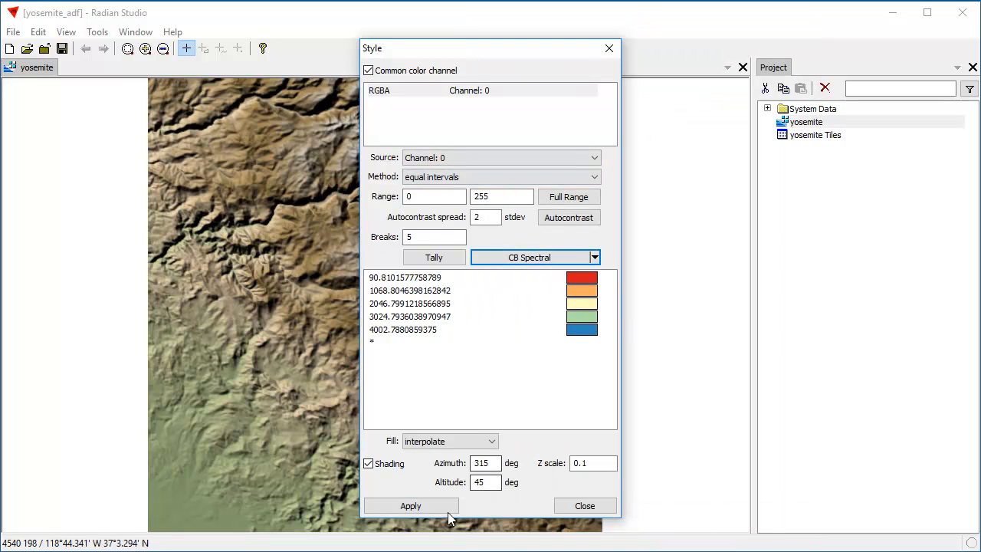
click(412, 506)
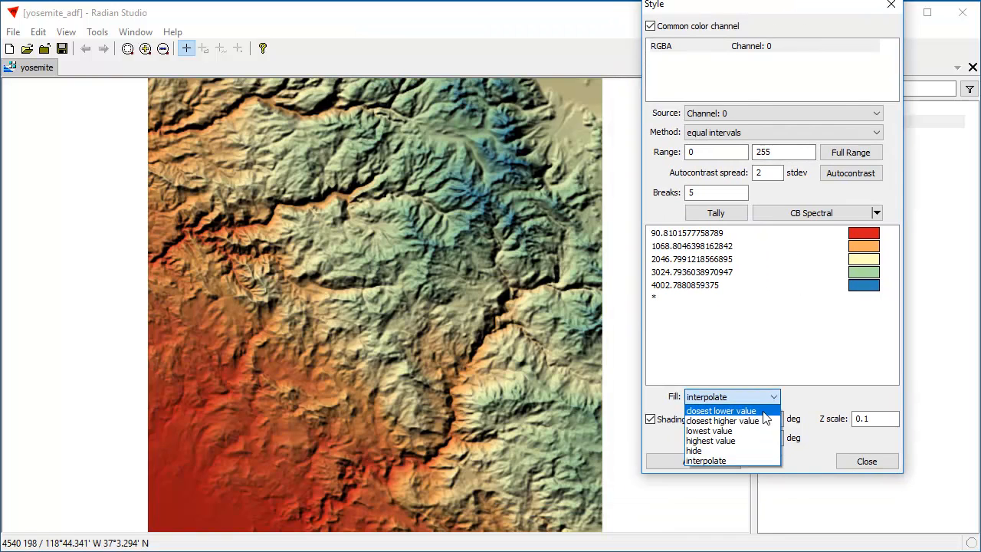
click(720, 410)
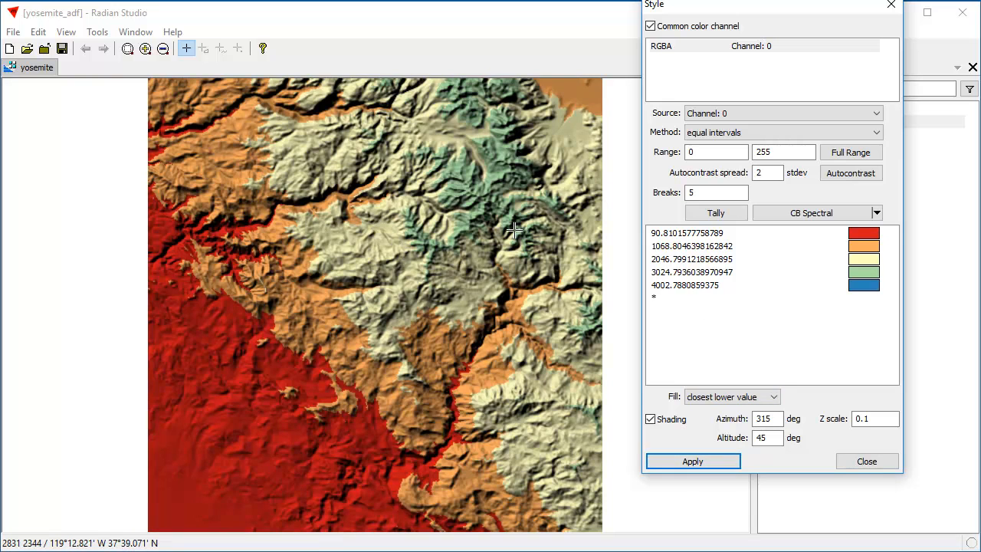
click(686, 232)
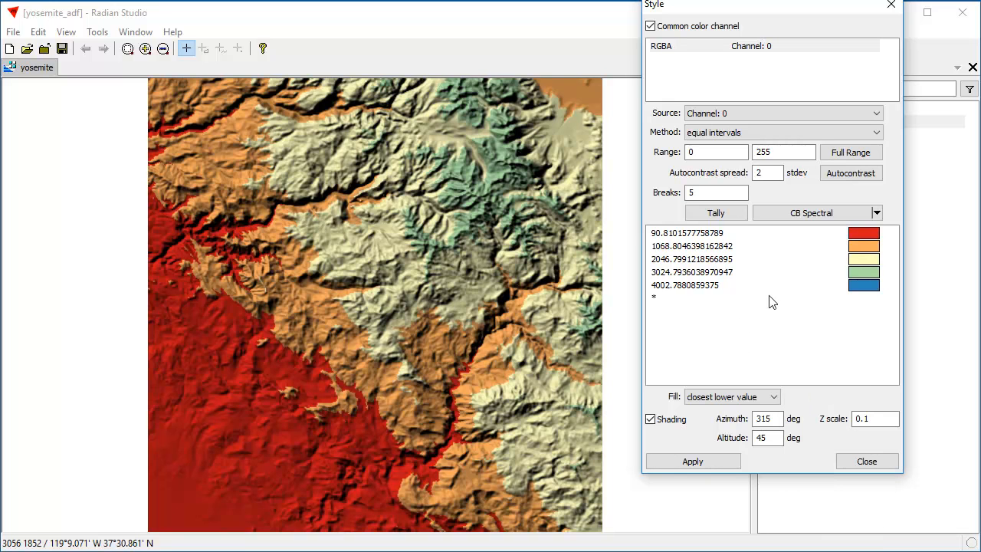
Select all breaks, reverse the Spectral colour order, and close the Style dialog.
click(686, 232)
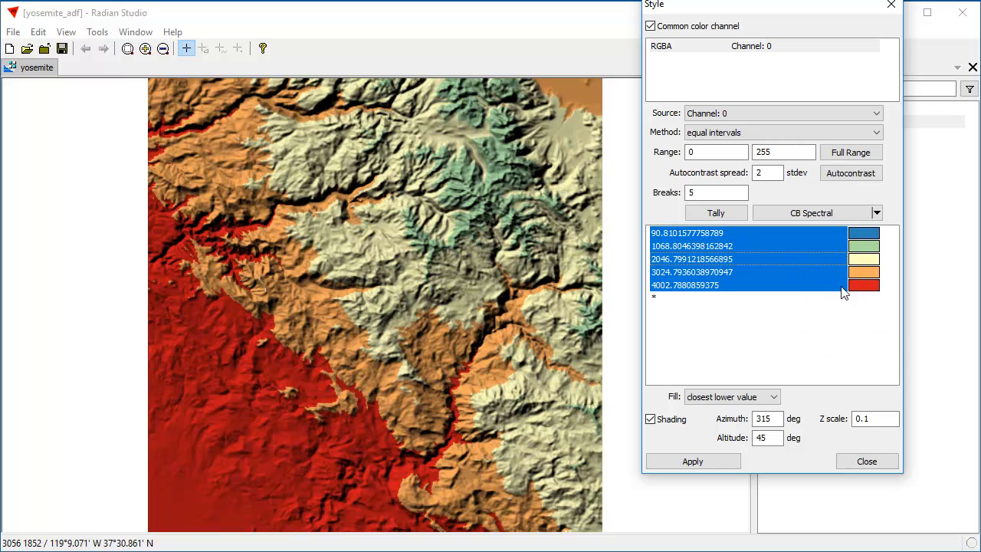
click(692, 460)
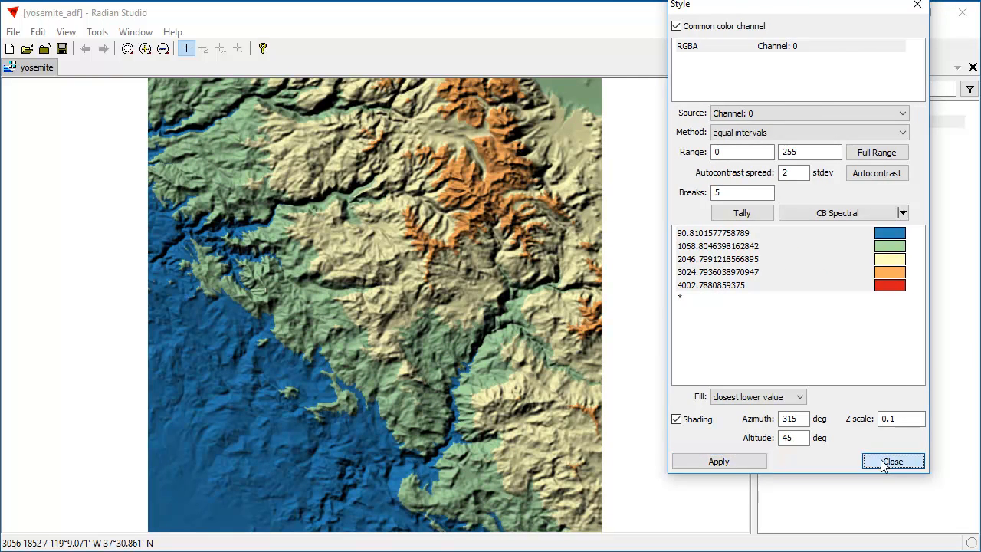
click(892, 460)
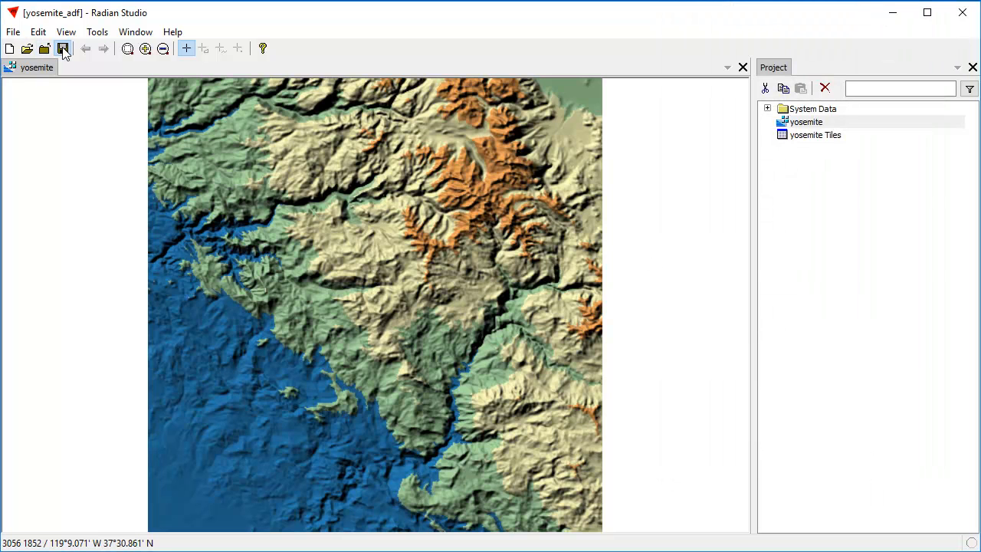